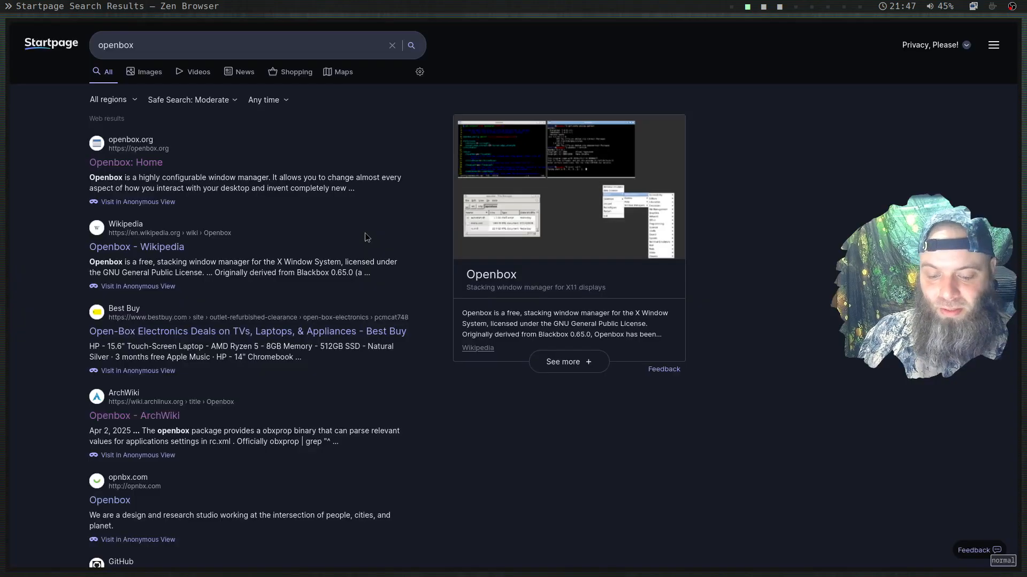
Open the Openbox Wikipedia article and read down to its Configuration section.
left_click(136, 247)
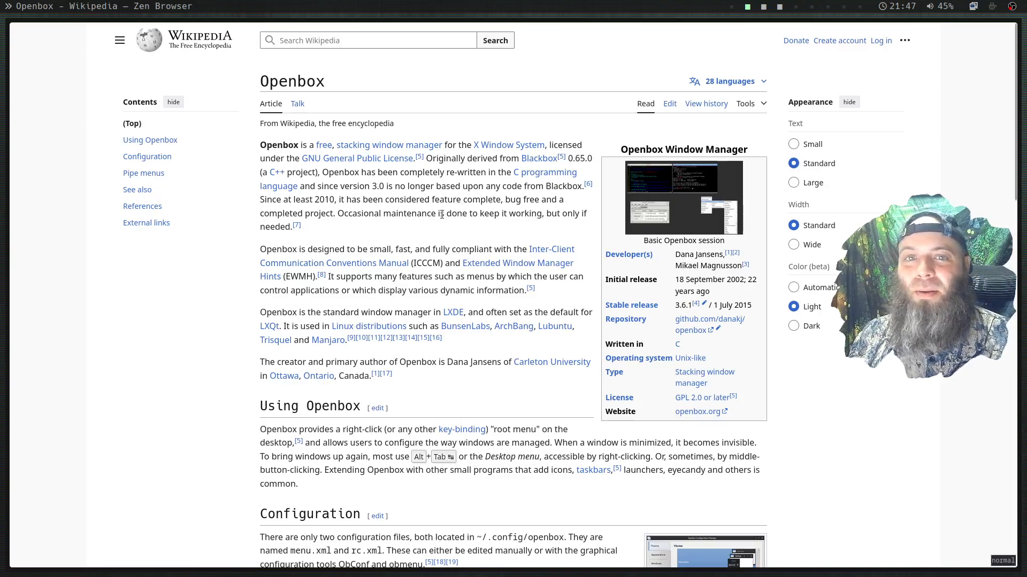
scroll("down", 3)
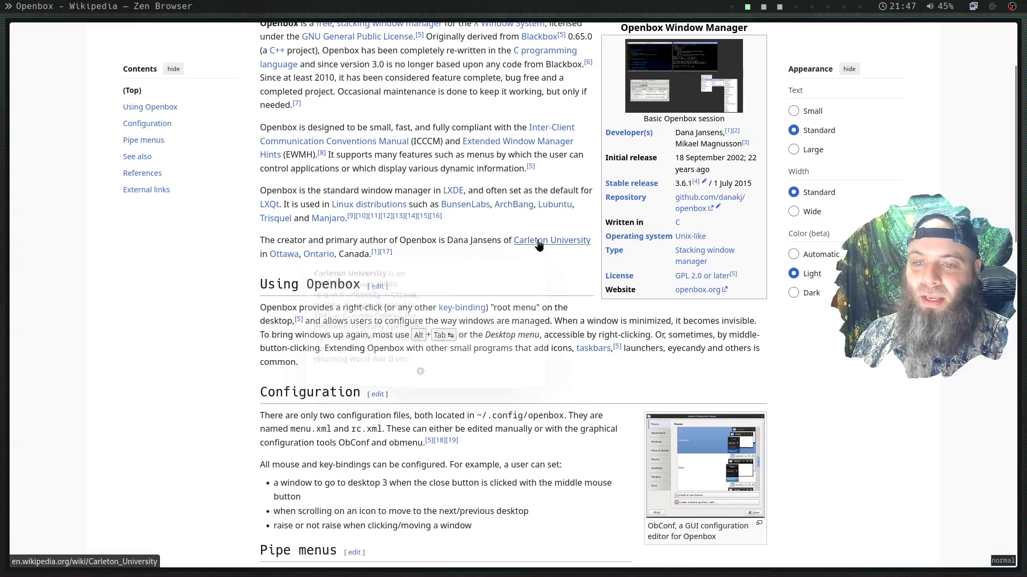
scroll("down", 3)
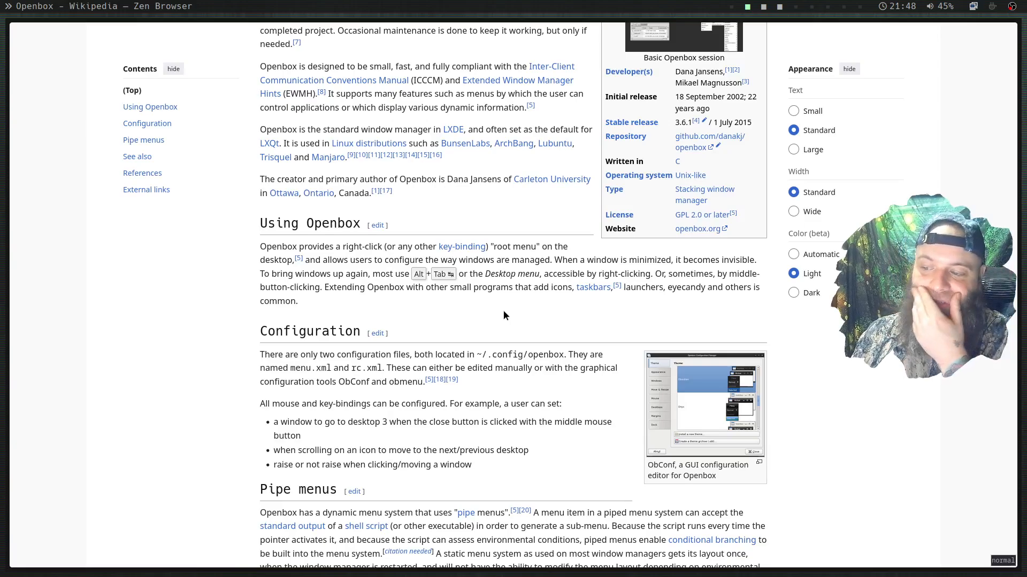
scroll("down", 3)
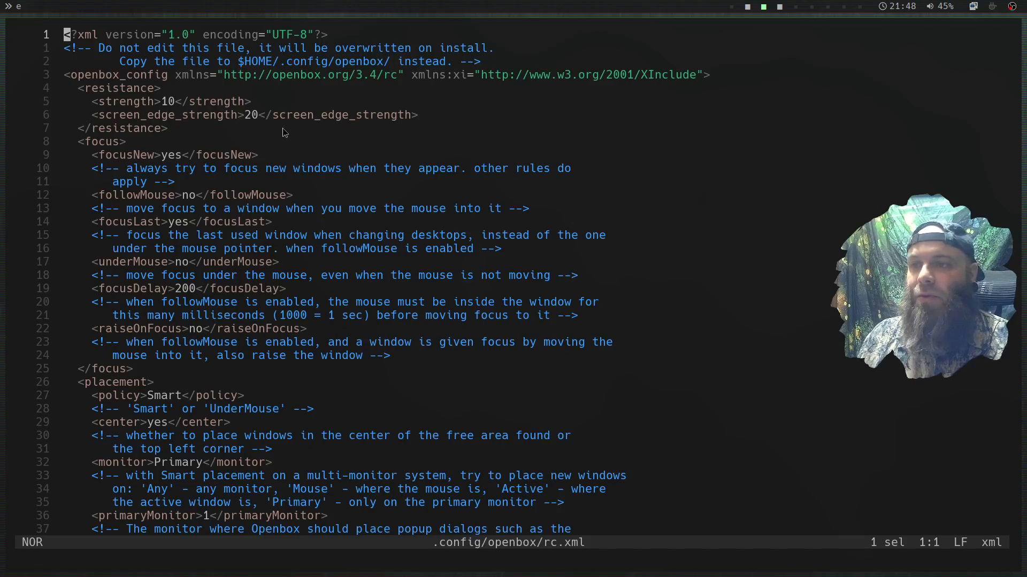
mouse_move(309, 158)
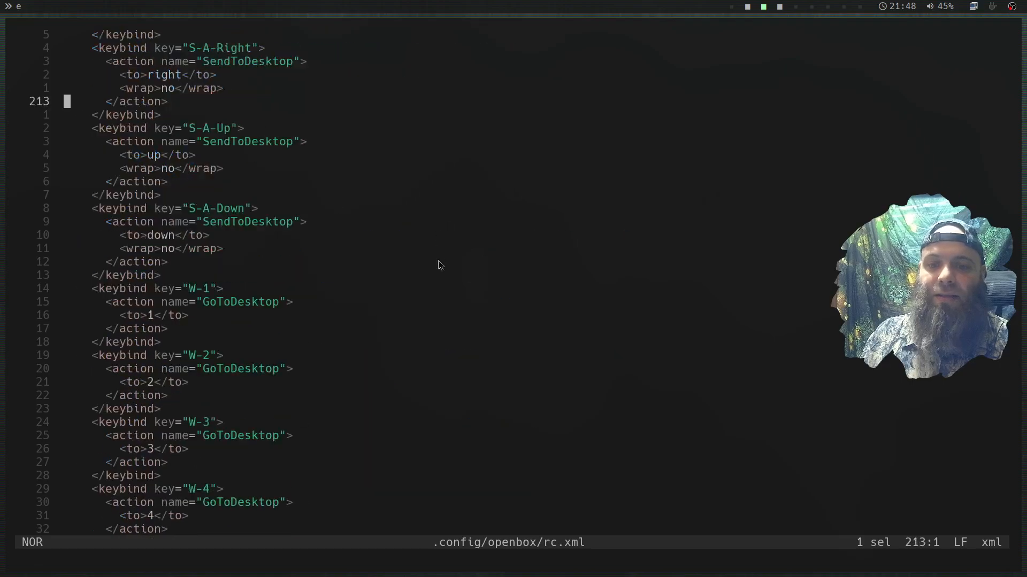
Scroll rc.xml through the GoToDesktop, SendToDesktop and Execute keybind entries.
scroll("down", 3)
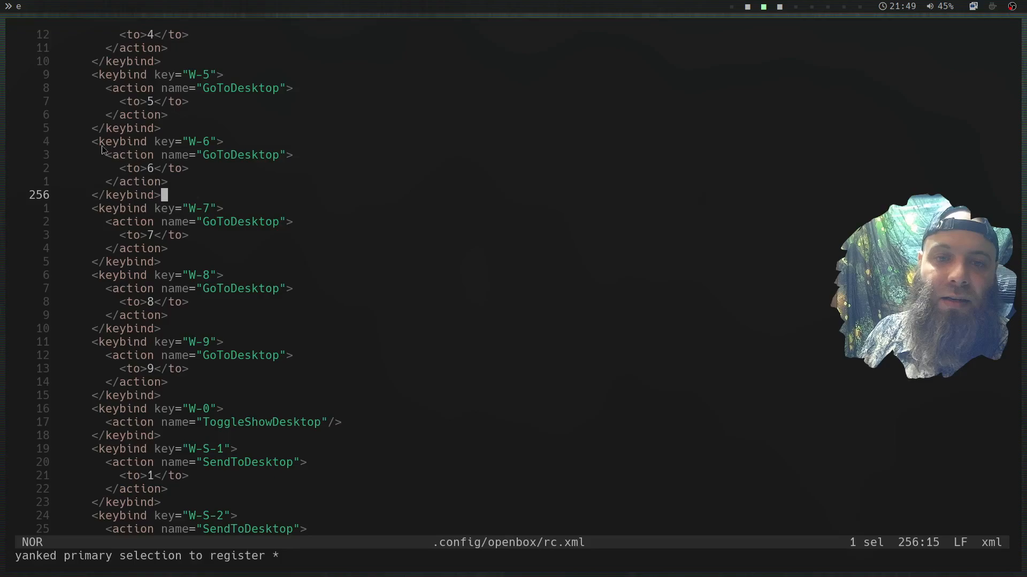
mouse_move(281, 201)
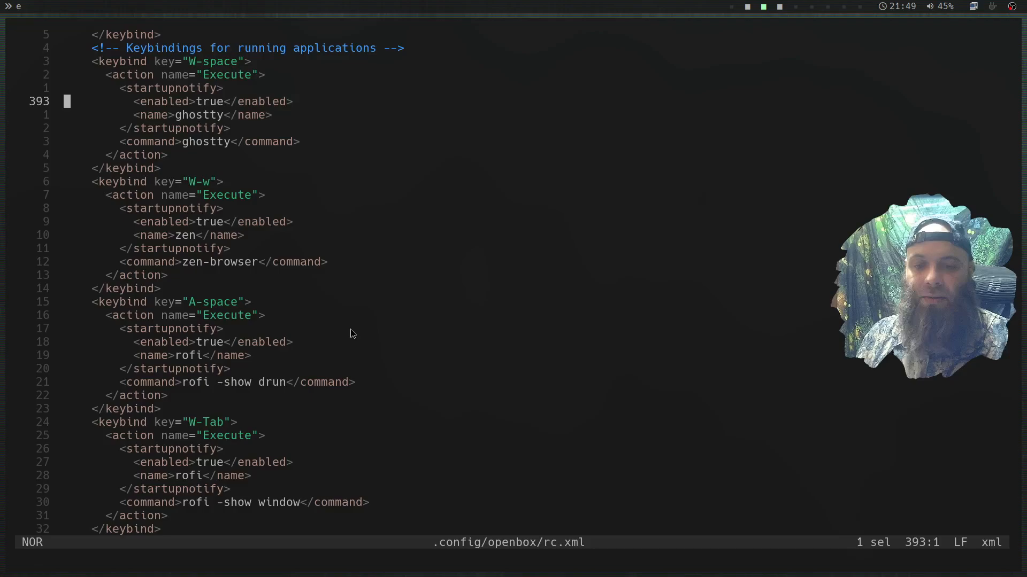
scroll("down", 3)
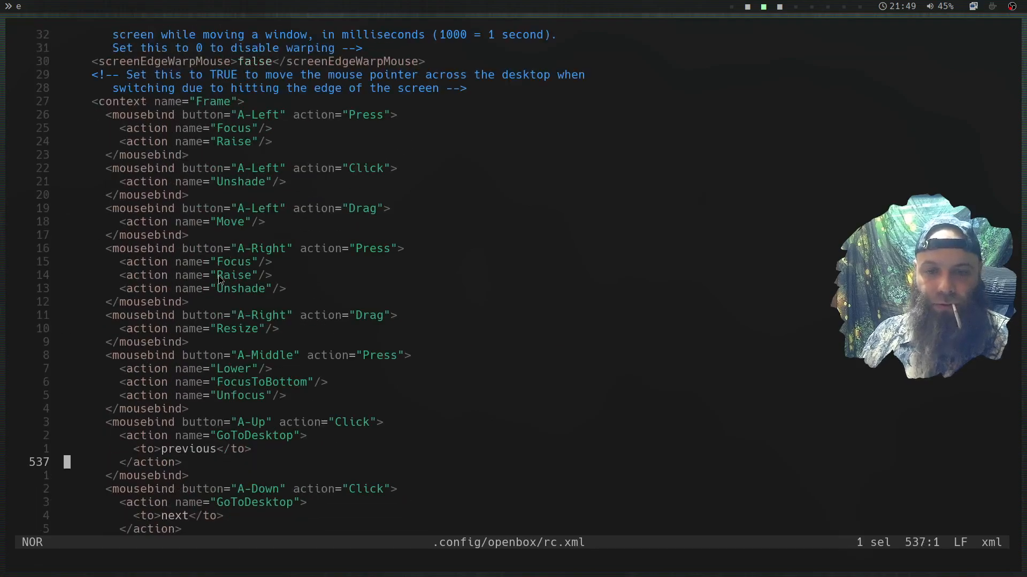
scroll("down", 3)
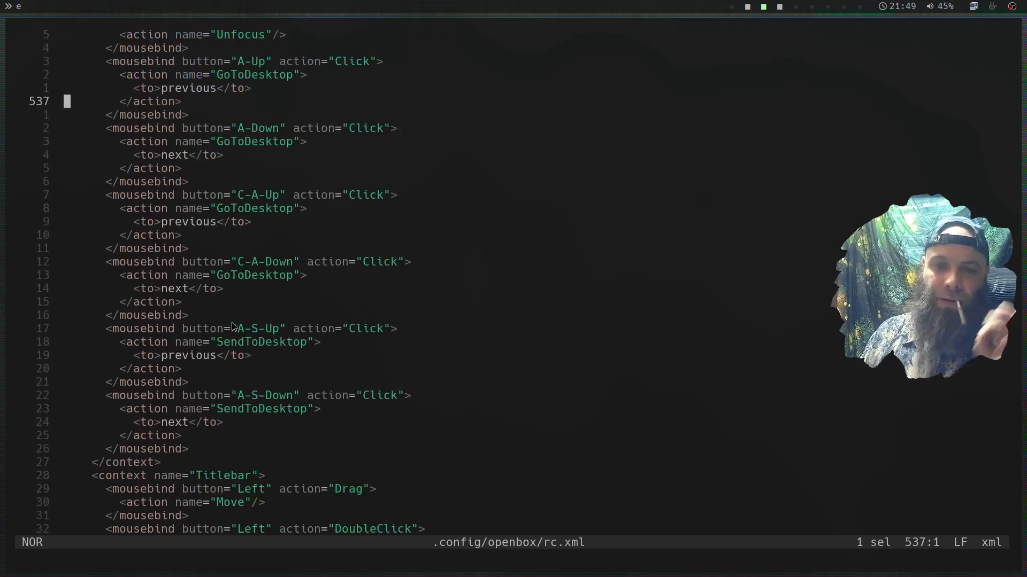
scroll("down", 3)
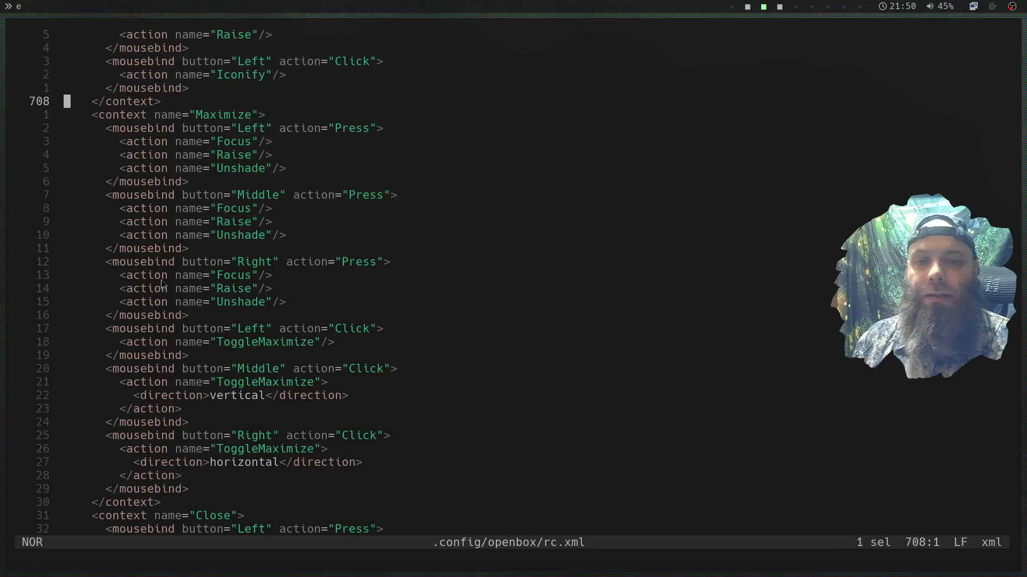
scroll("down", 3)
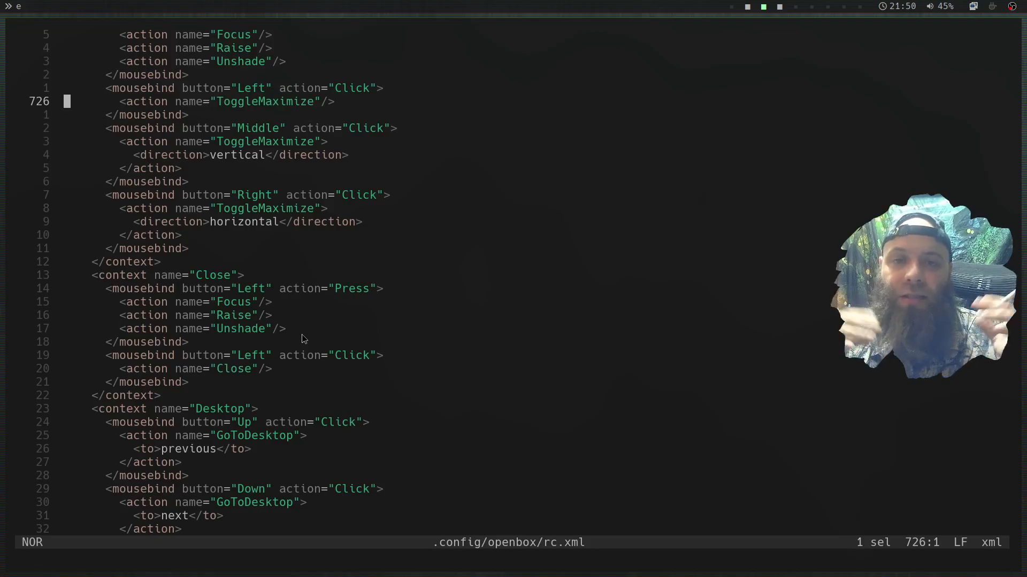
mouse_move(318, 327)
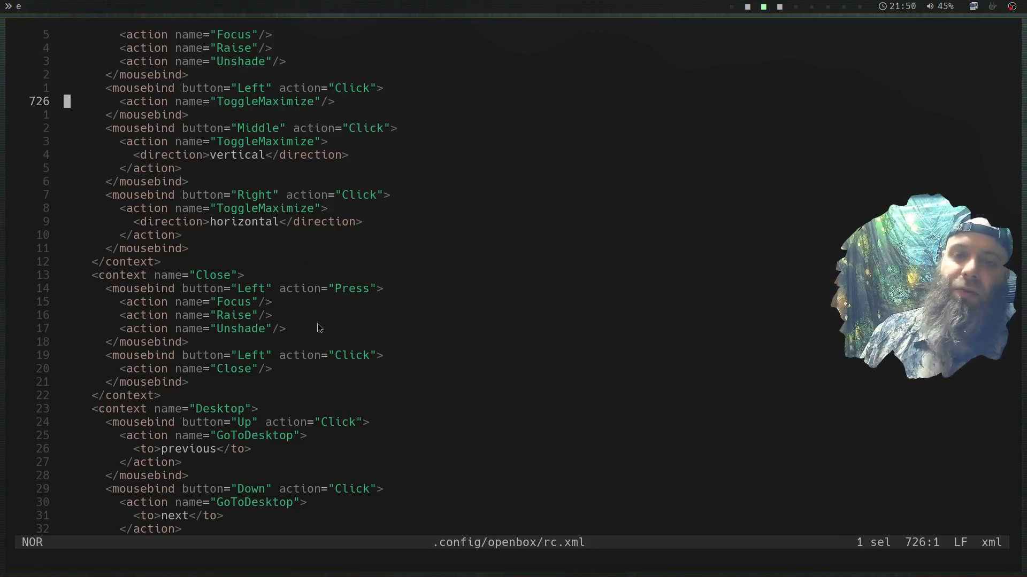
mouse_move(303, 300)
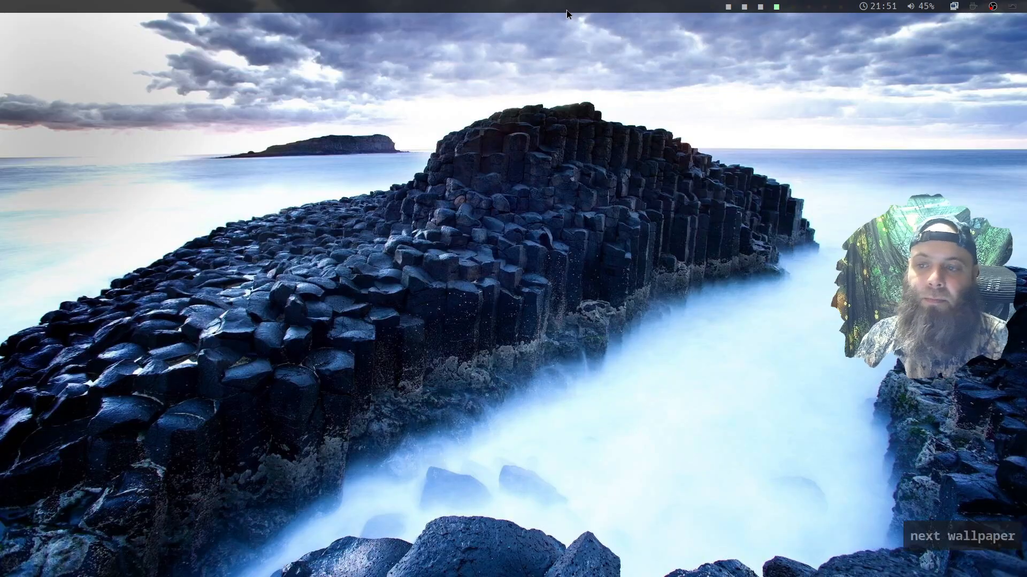
Hide all windows to reveal the rocky coastline wallpaper desktop.
left_click(961, 537)
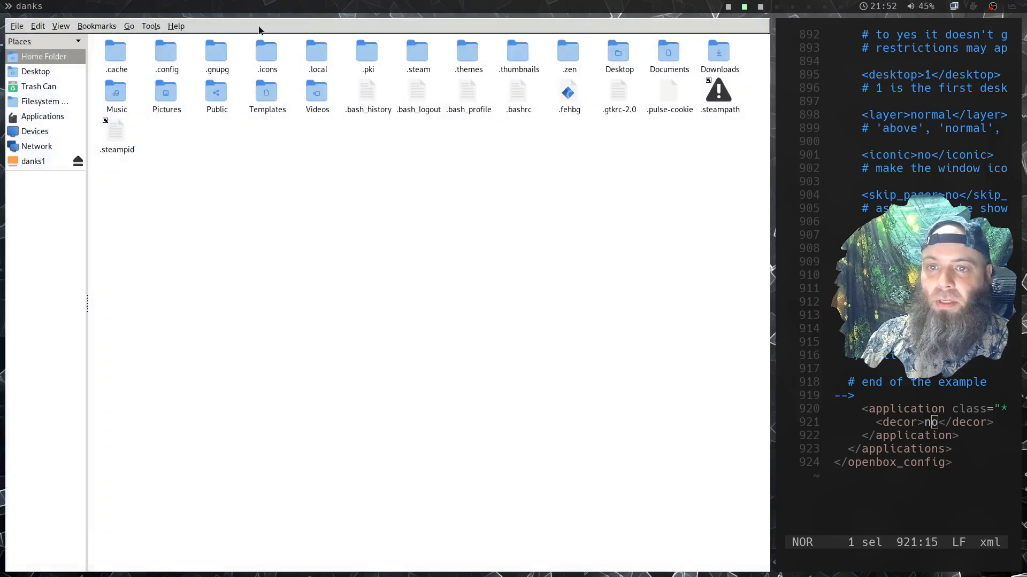
mouse_move(229, 237)
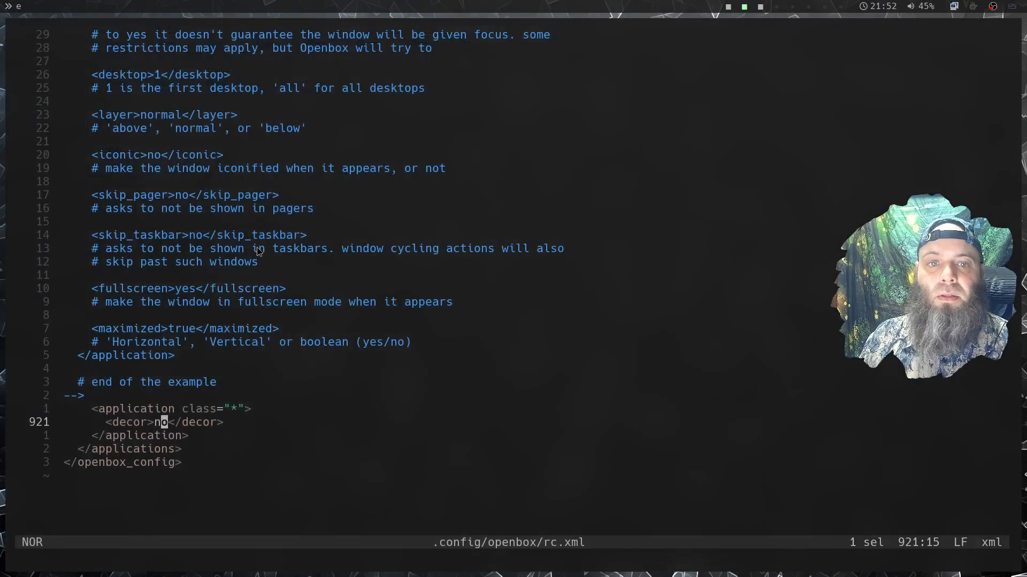
mouse_move(537, 201)
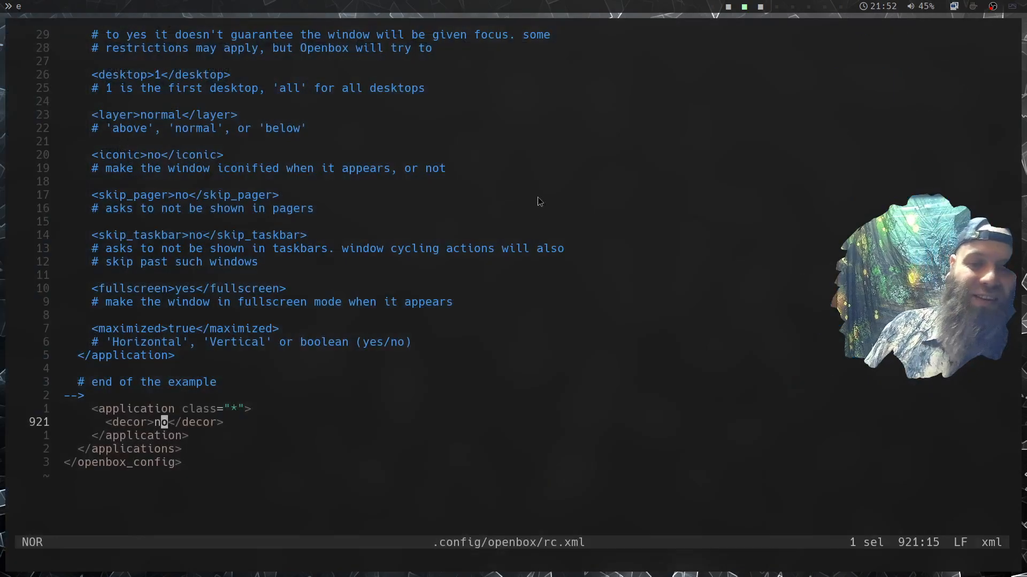
mouse_move(184, 463)
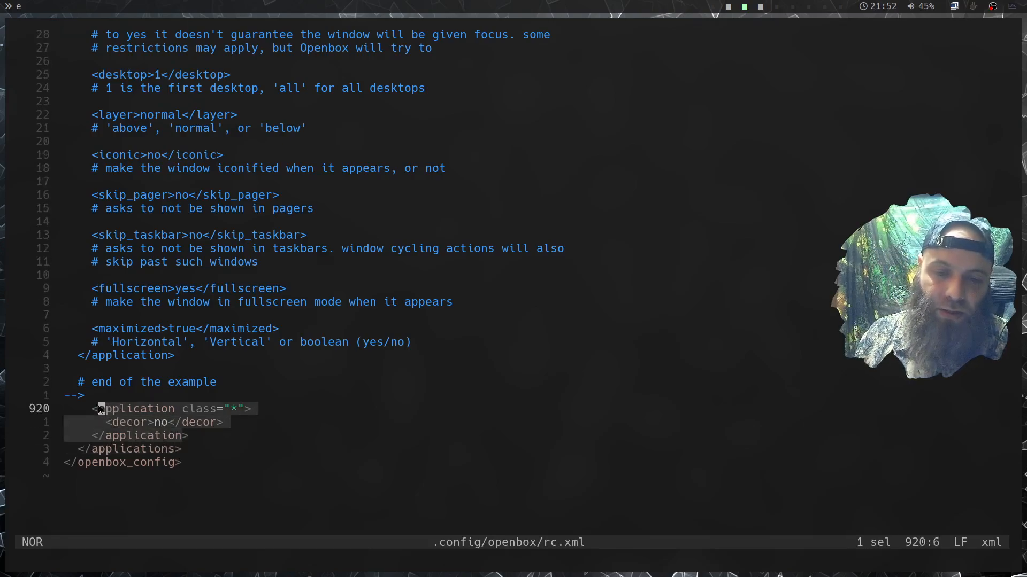
Select the <application class="*"> block setting <decor>no</decor> in rc.xml.
key("y")
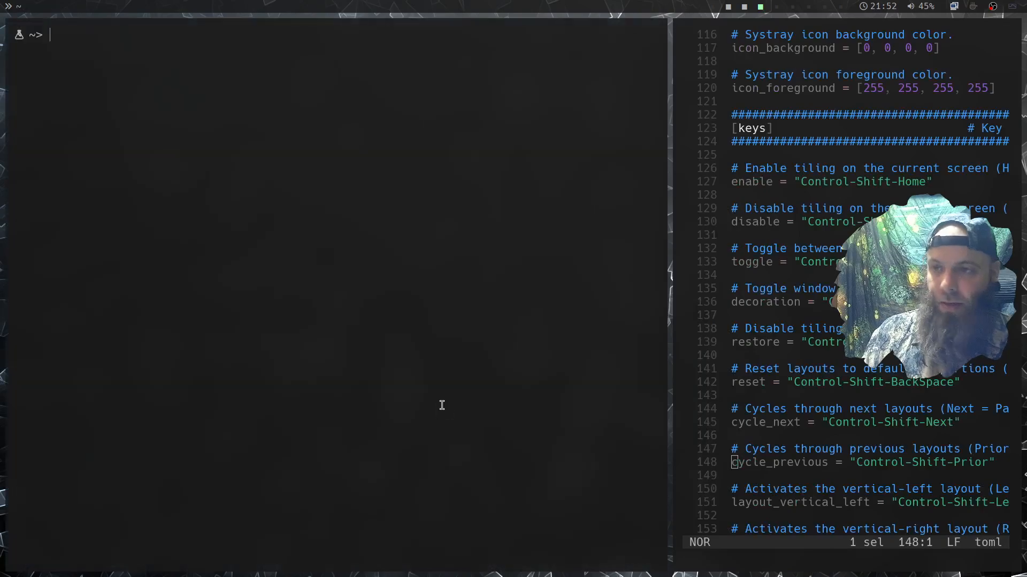
Move through config.toml in Helix while a terminal tiles beside it, then close the terminal.
type("jjjl")
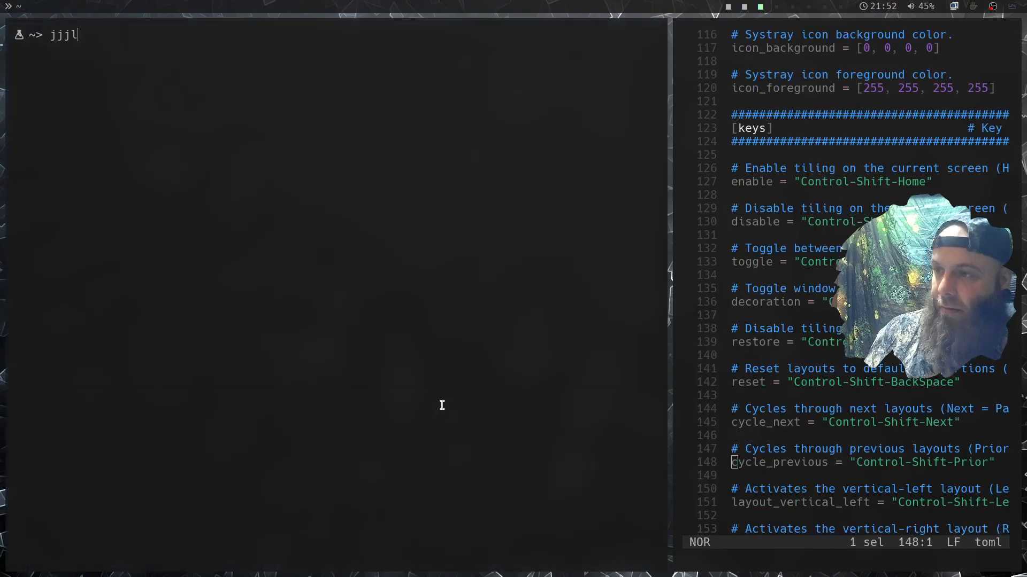
type("JLj")
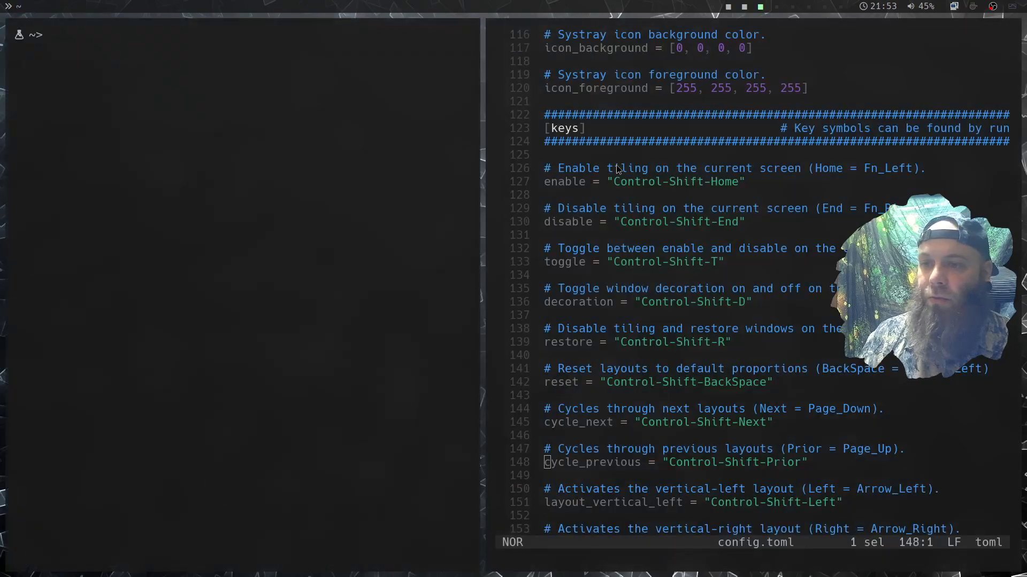
type("B")
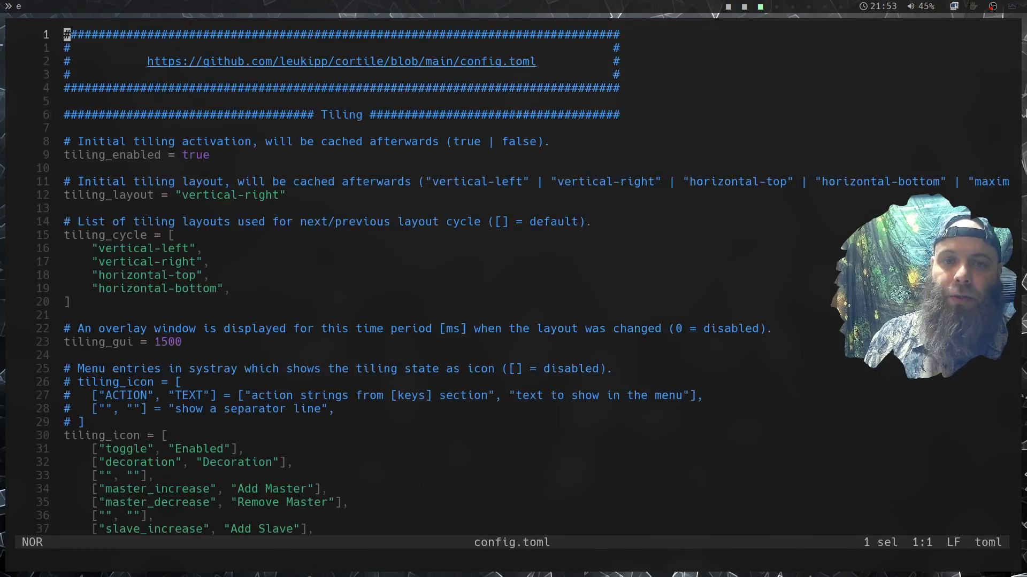
scroll("down", 3)
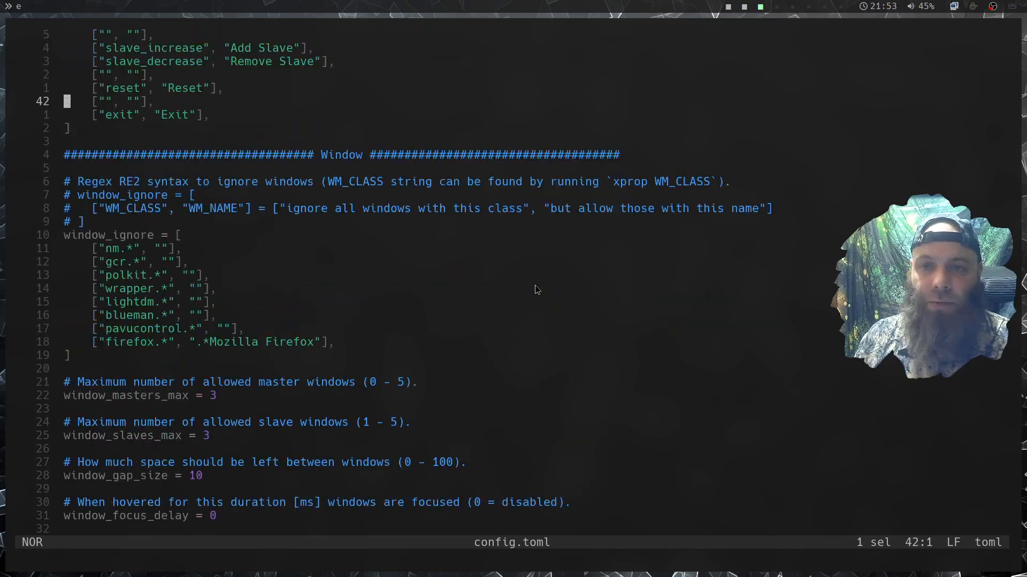
scroll("down", 3)
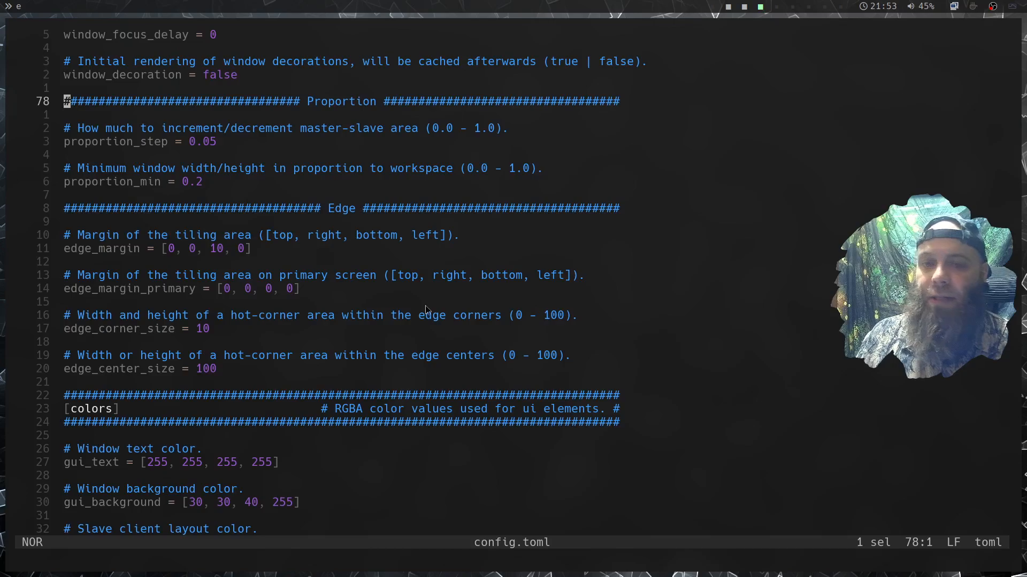
mouse_move(445, 260)
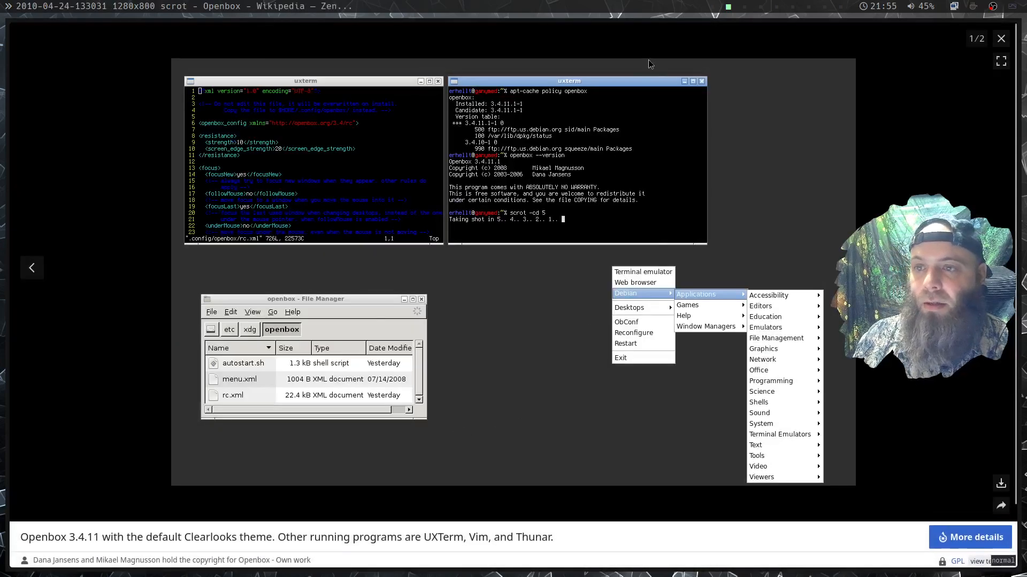
mouse_move(382, 341)
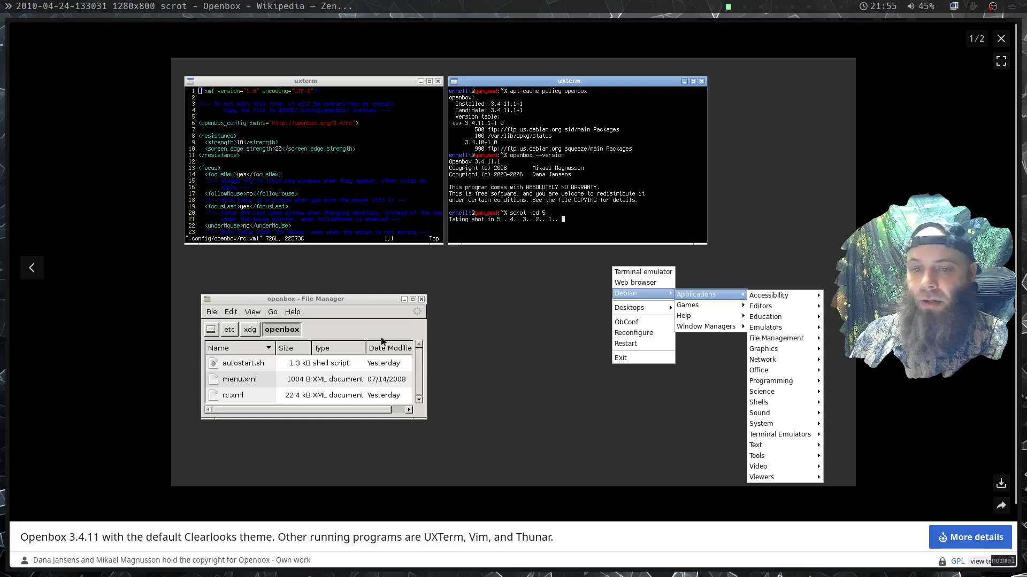
mouse_move(320, 63)
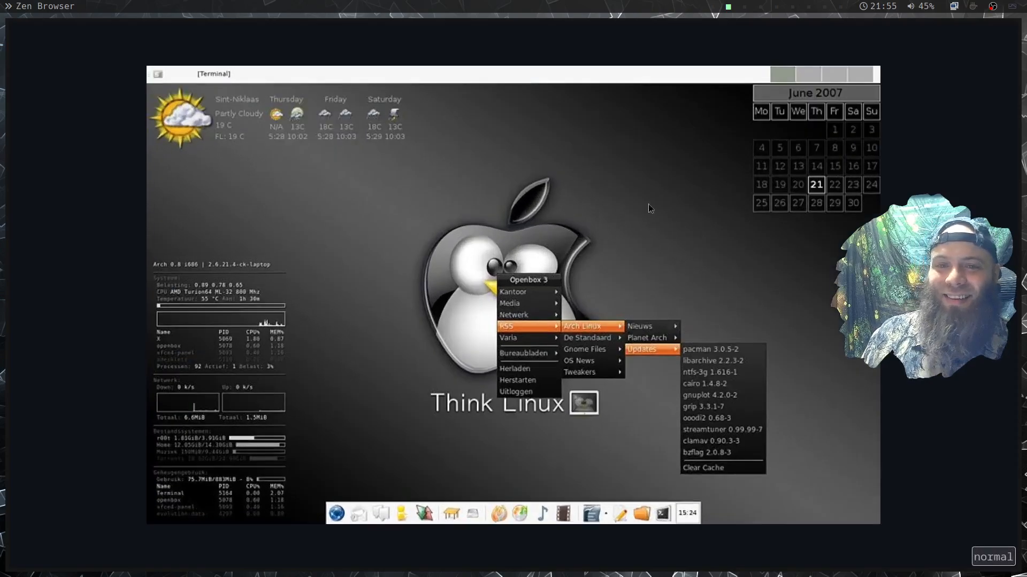
mouse_move(144, 519)
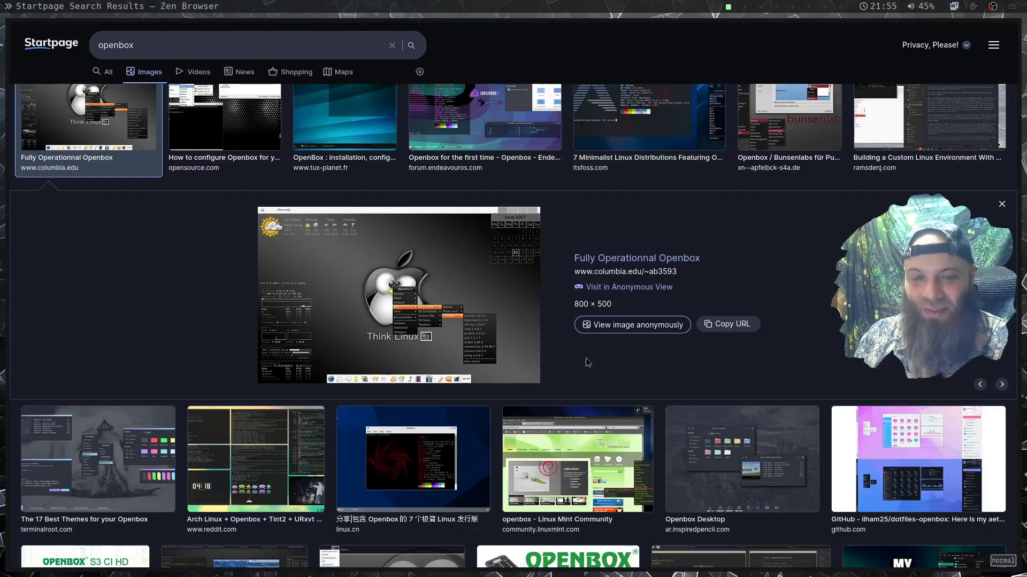
Scroll the openbox image results and open the teal Openbox desktop screenshot full size.
scroll("down", 3)
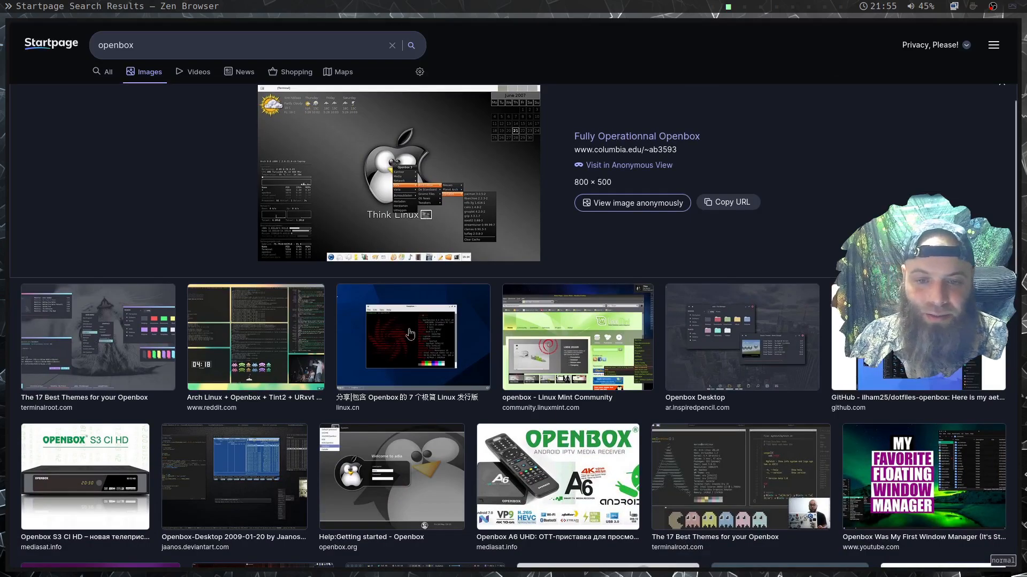
scroll("down", 3)
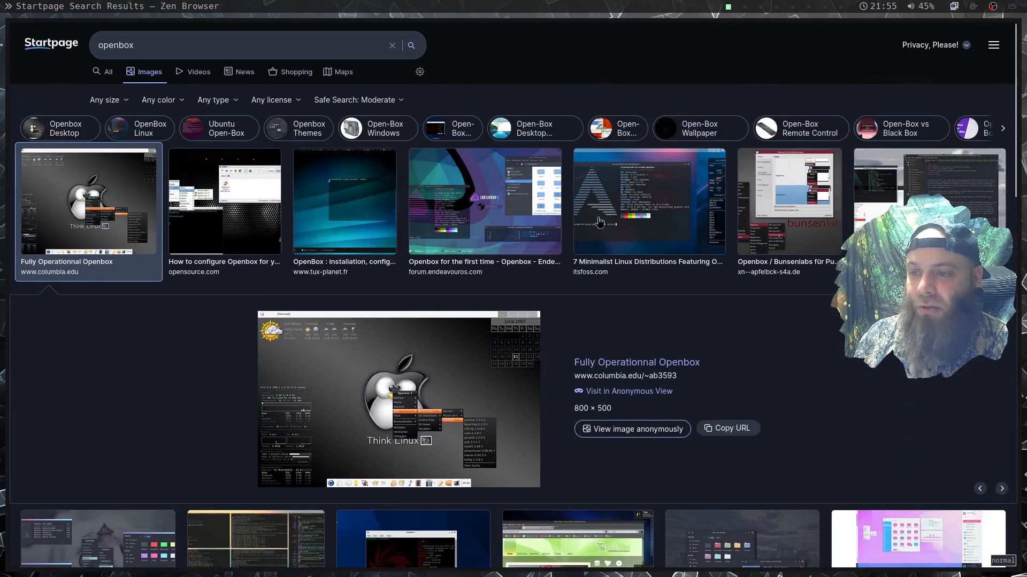
left_click(344, 201)
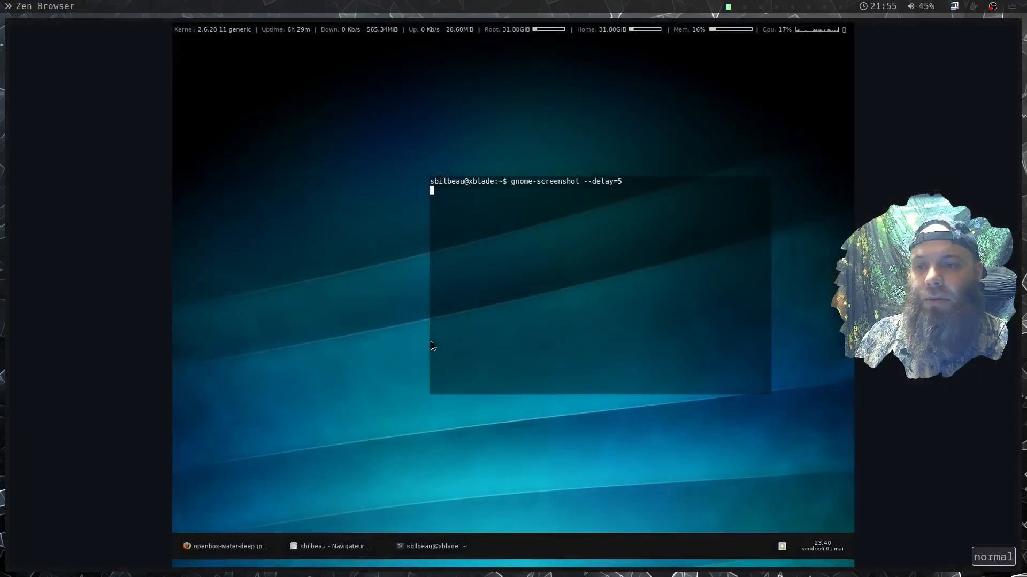
mouse_move(295, 422)
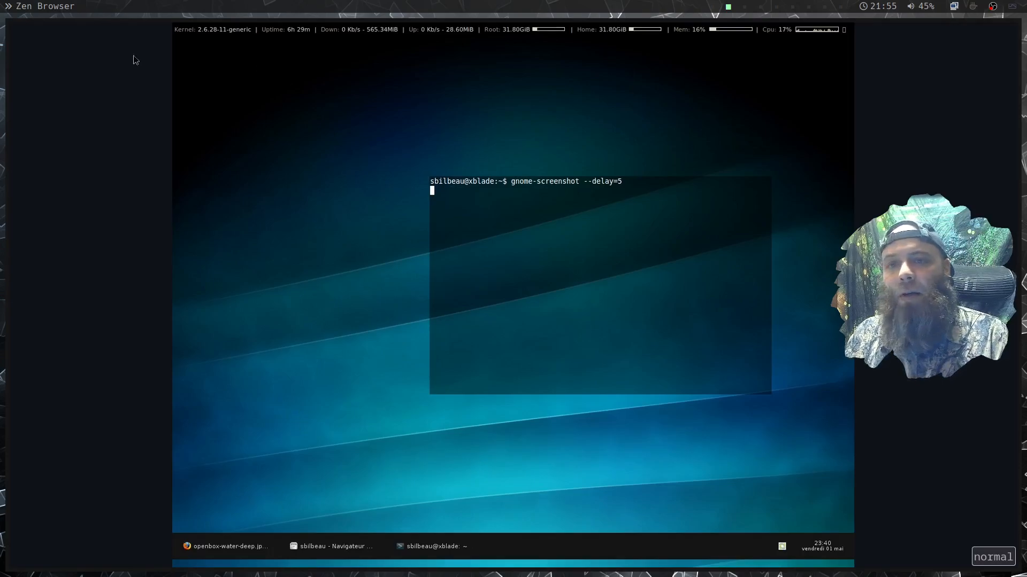
mouse_move(589, 320)
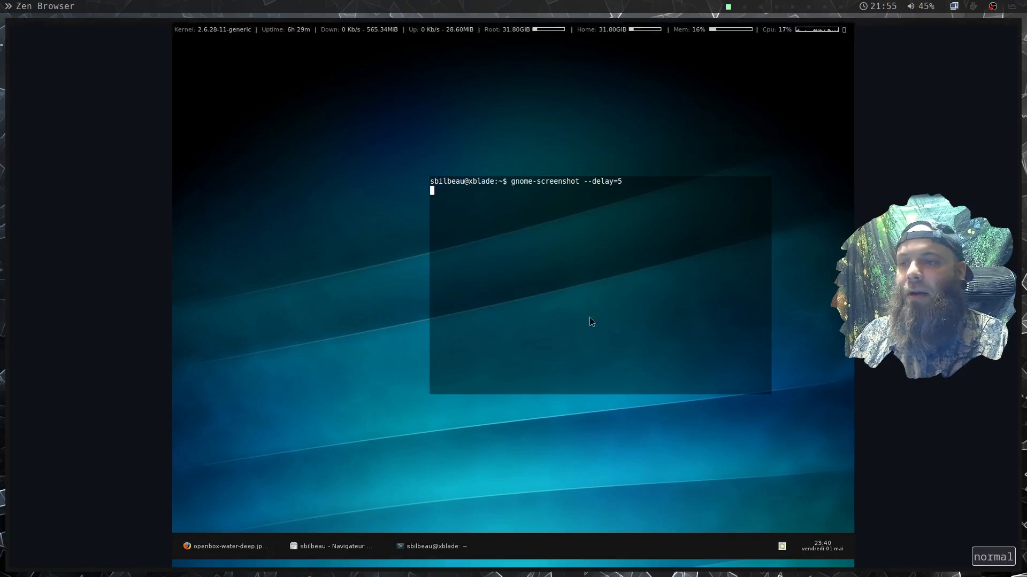
mouse_move(571, 511)
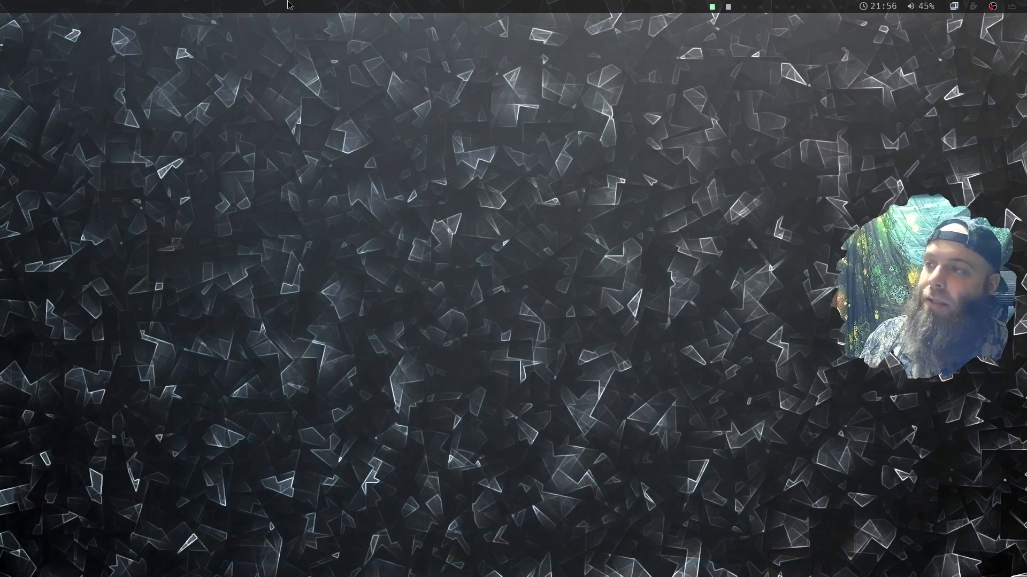
mouse_move(978, 30)
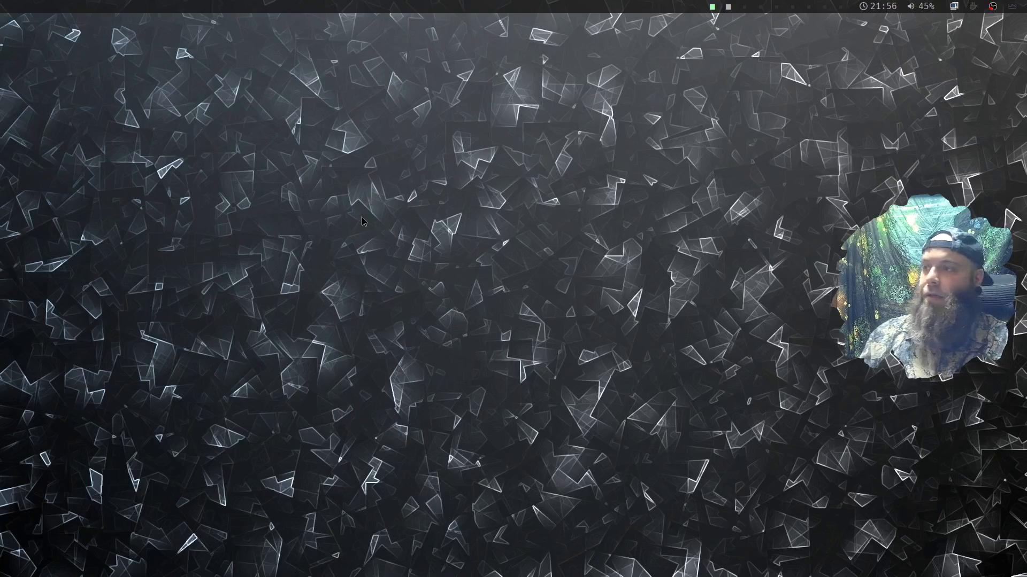
Open the OBS Studio tray menu showing Stop Recording.
left_click(993, 5)
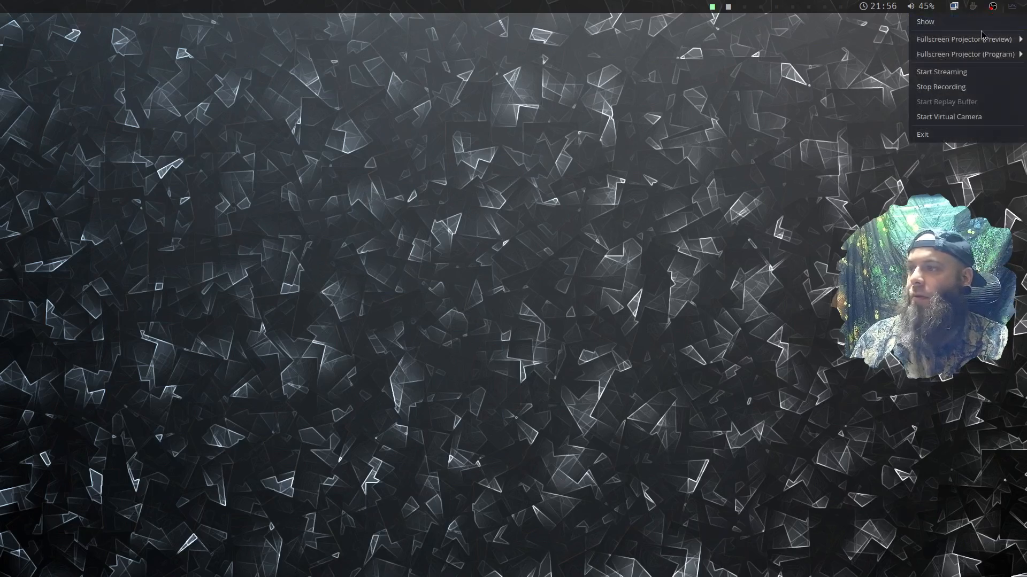